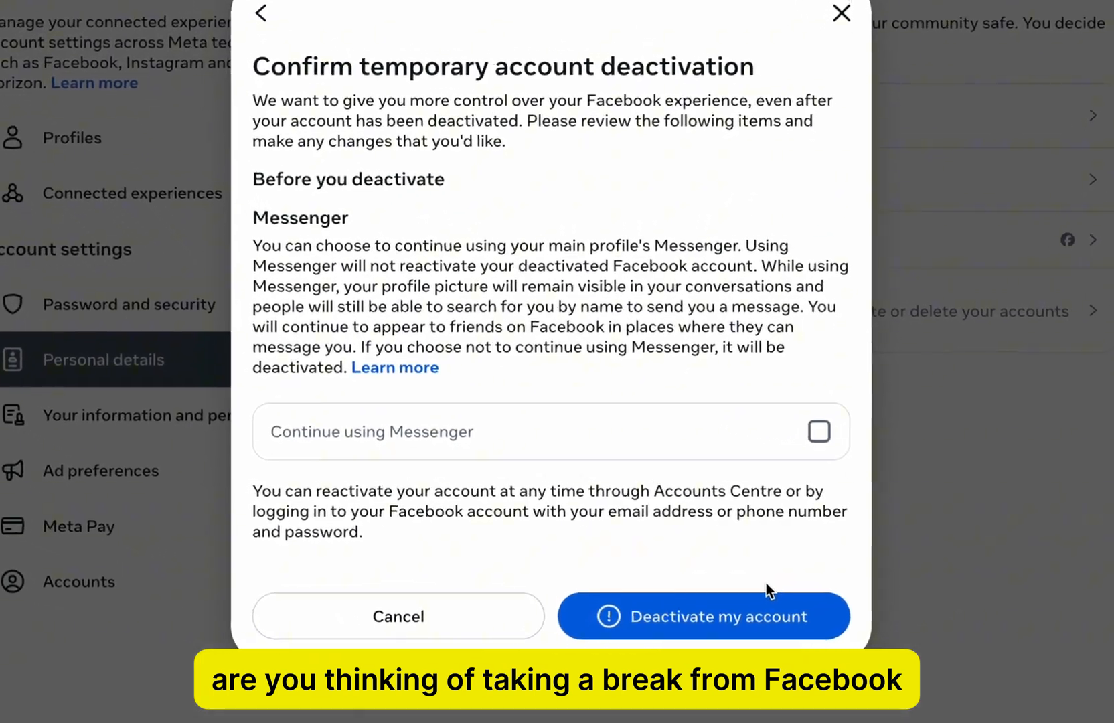
# - Search 'facebook' in Chrome and open the 'Facebook - log in or sign up' result
pyautogui.scroll(-3)
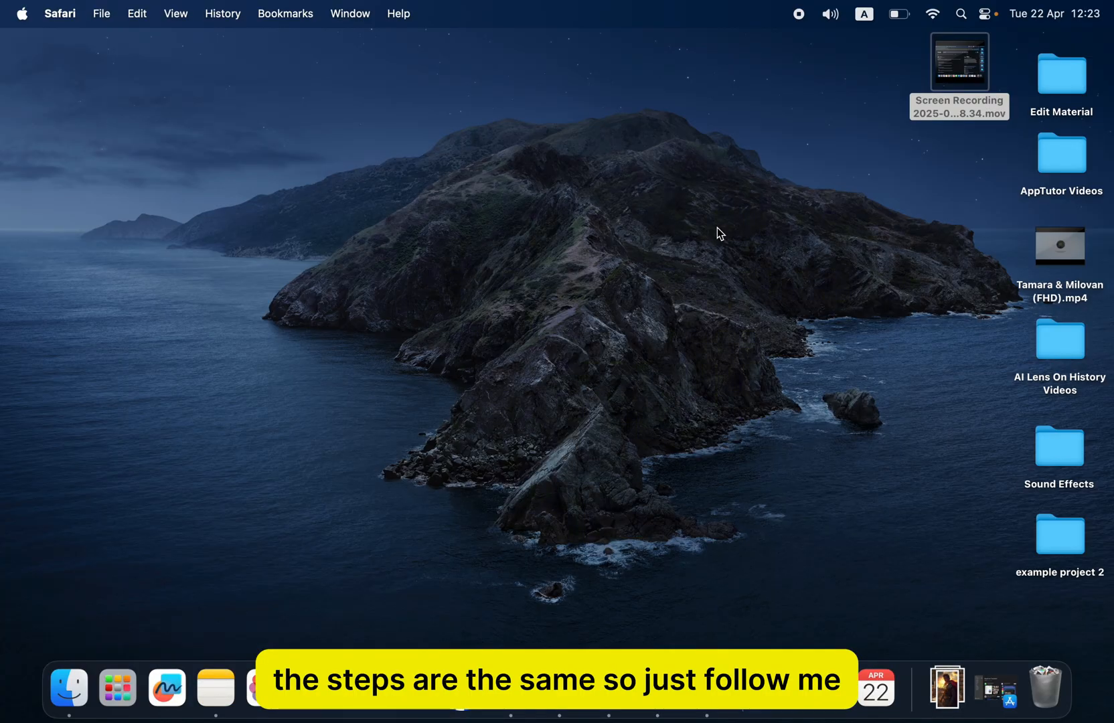
pyautogui.moveTo(661, 439)
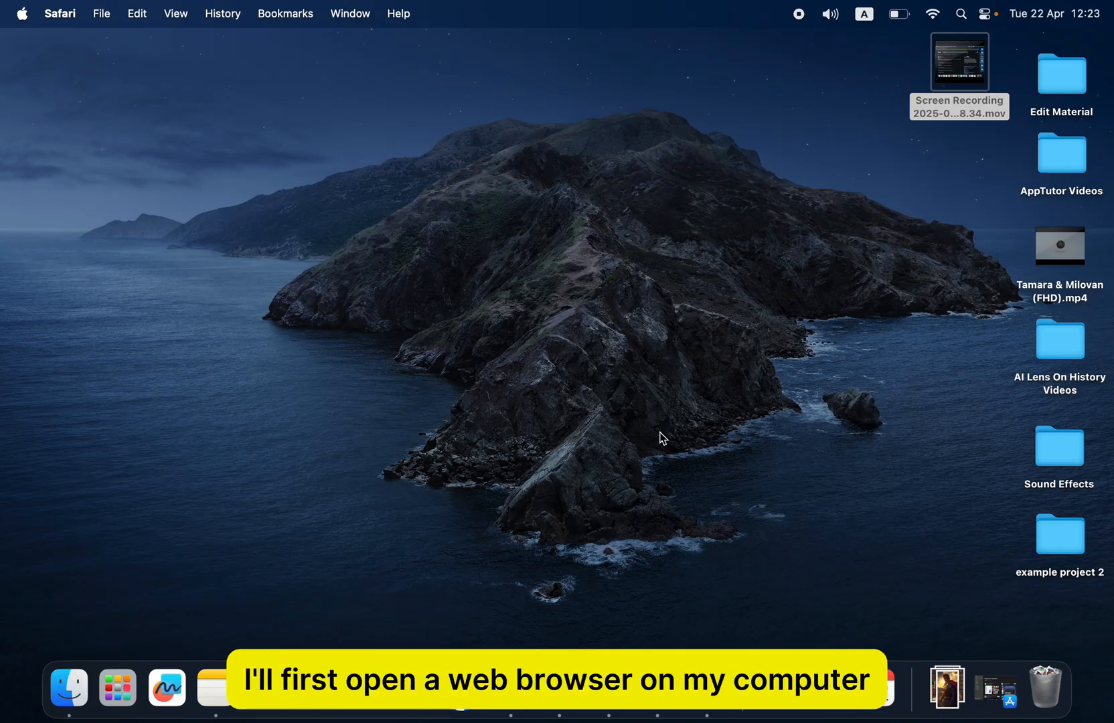
pyautogui.click(659, 687)
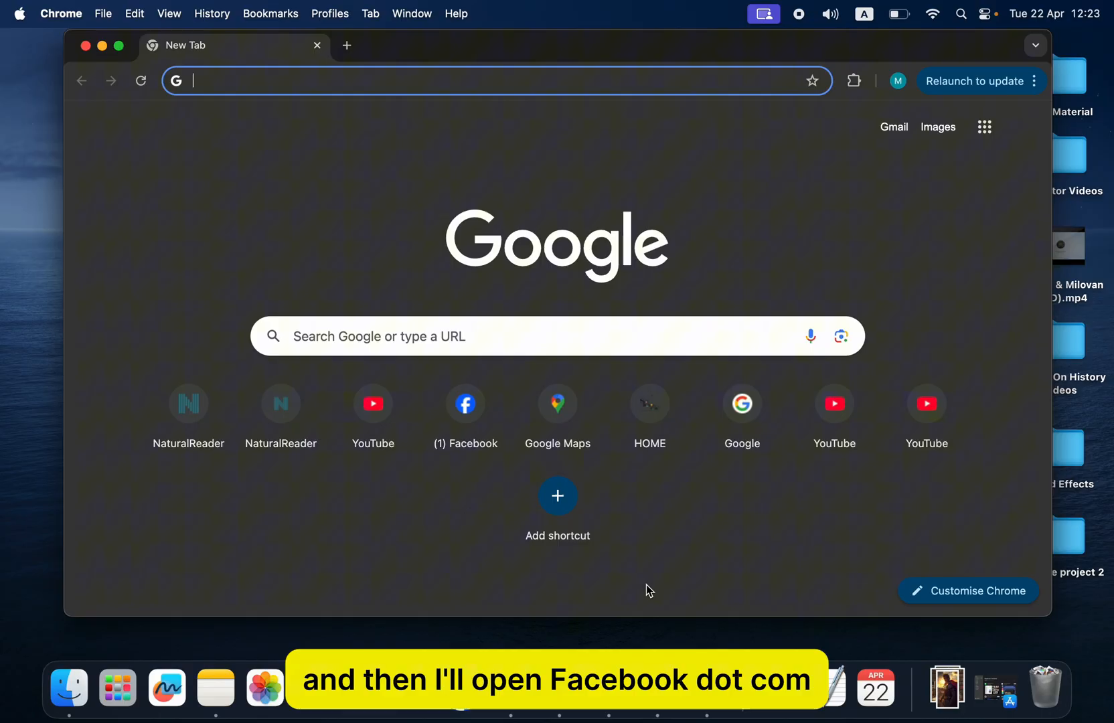
pyautogui.write('facebook&rlz=1C5CHFA_en')
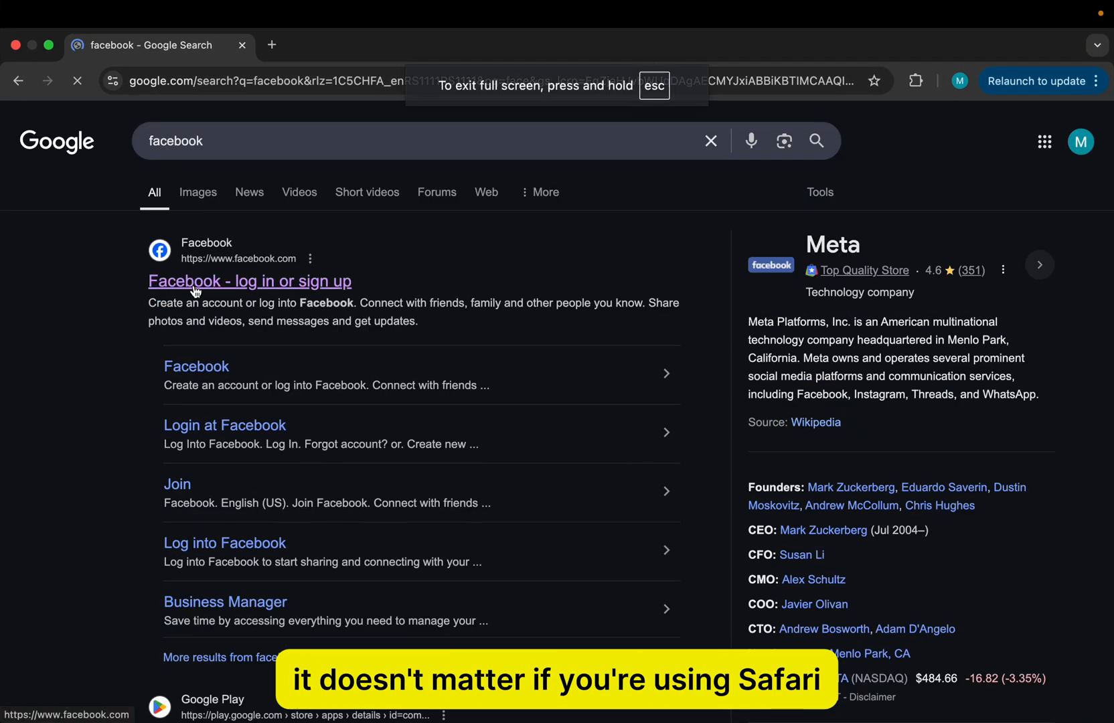
pyautogui.click(249, 280)
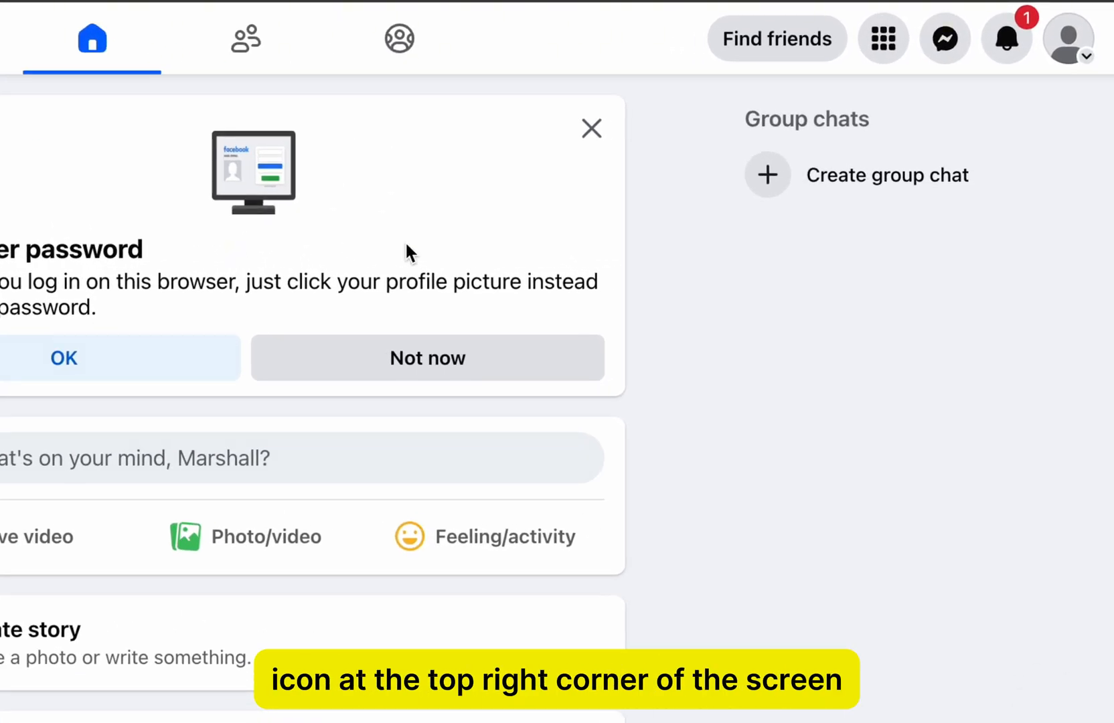
pyautogui.moveTo(1068, 39)
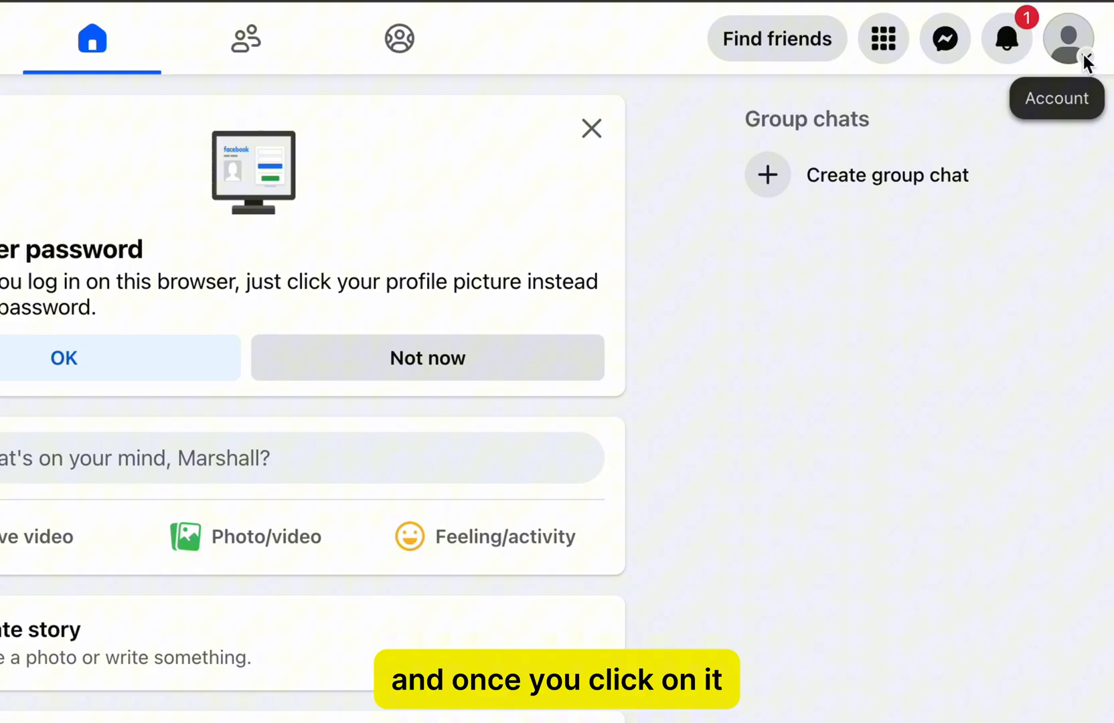
# - Go to Settings via the profile menu's Settings & privacy option
pyautogui.click(1067, 38)
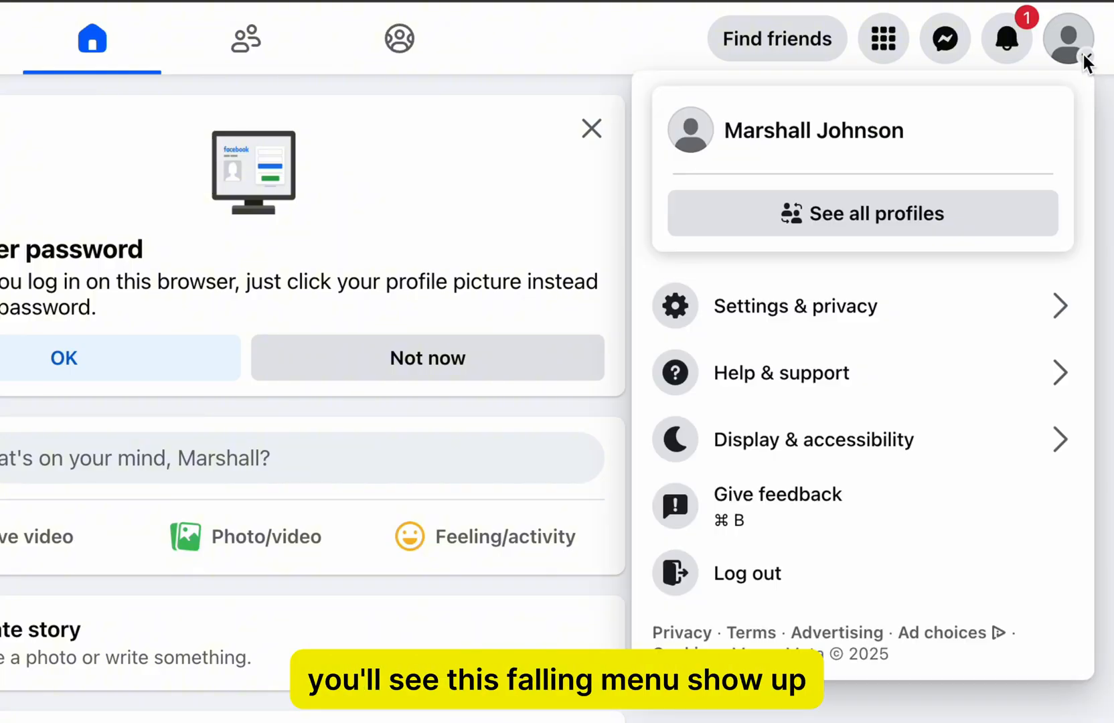
pyautogui.moveTo(1009, 227)
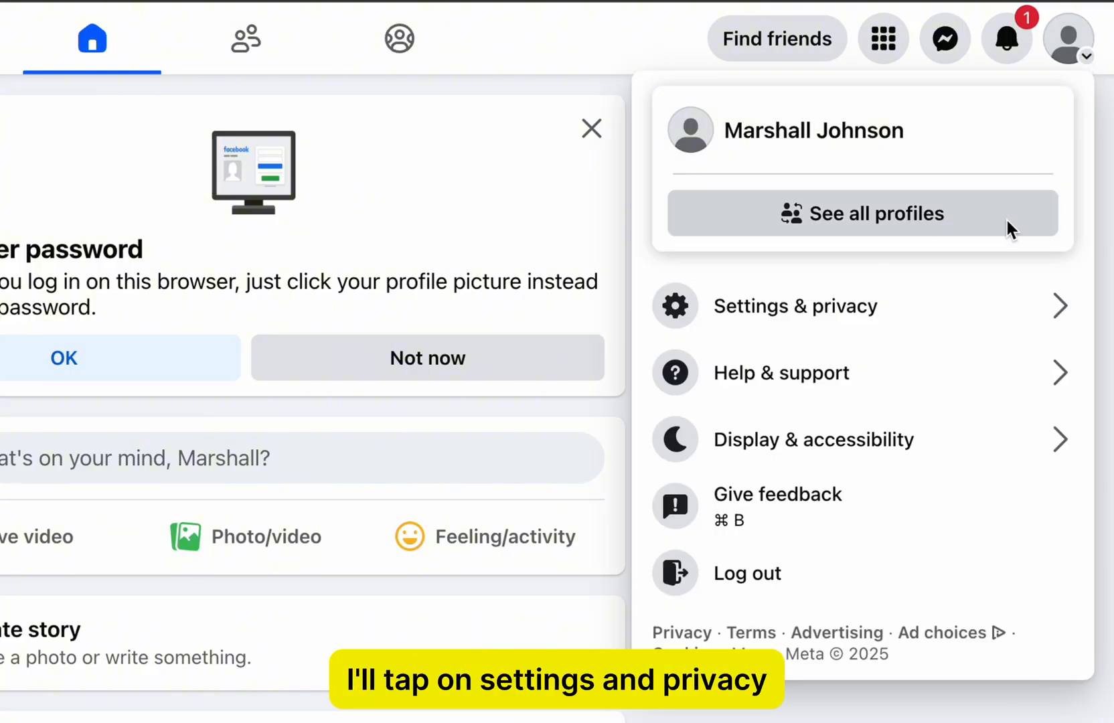
pyautogui.click(795, 305)
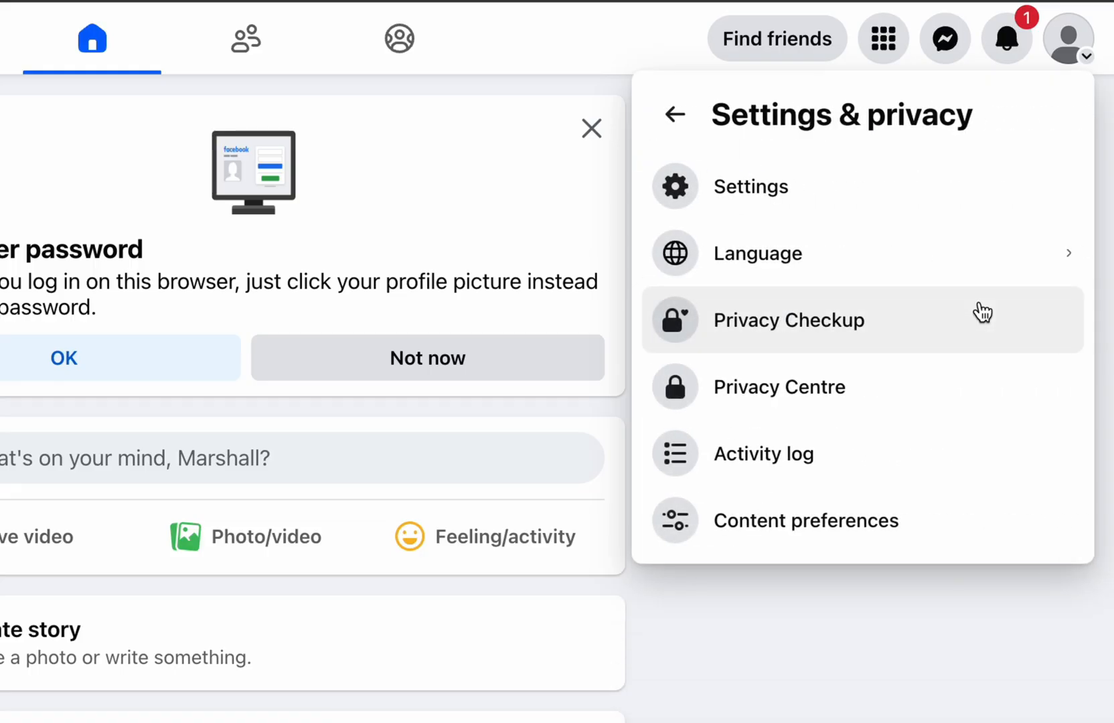
pyautogui.moveTo(760, 206)
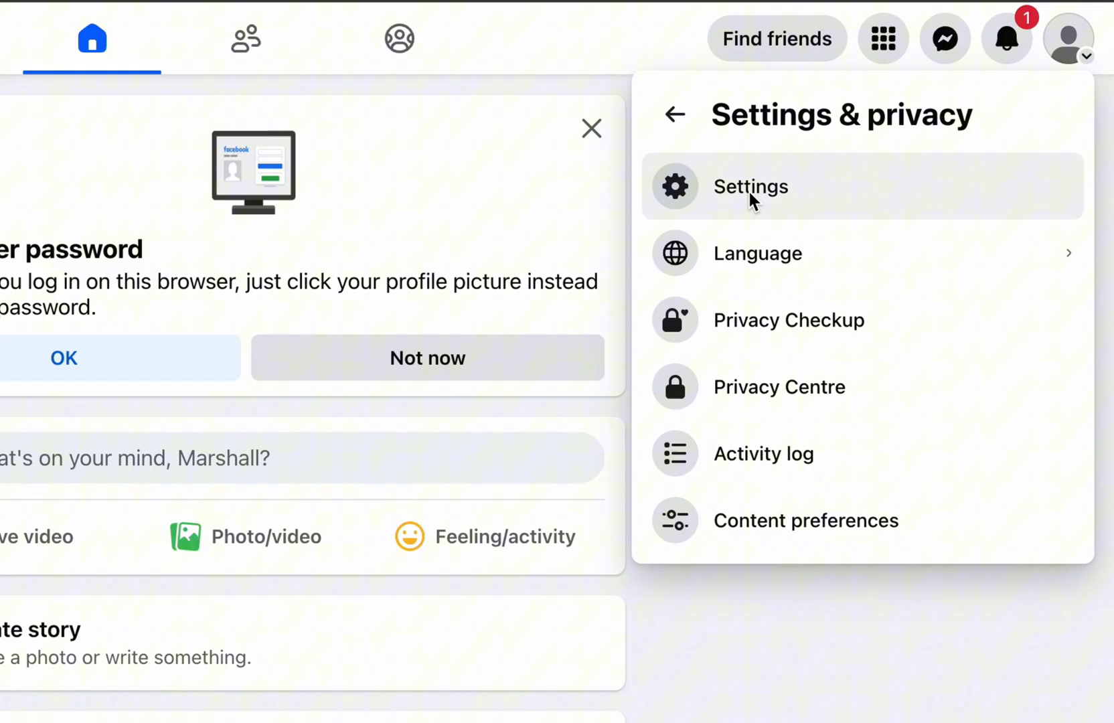
pyautogui.click(750, 186)
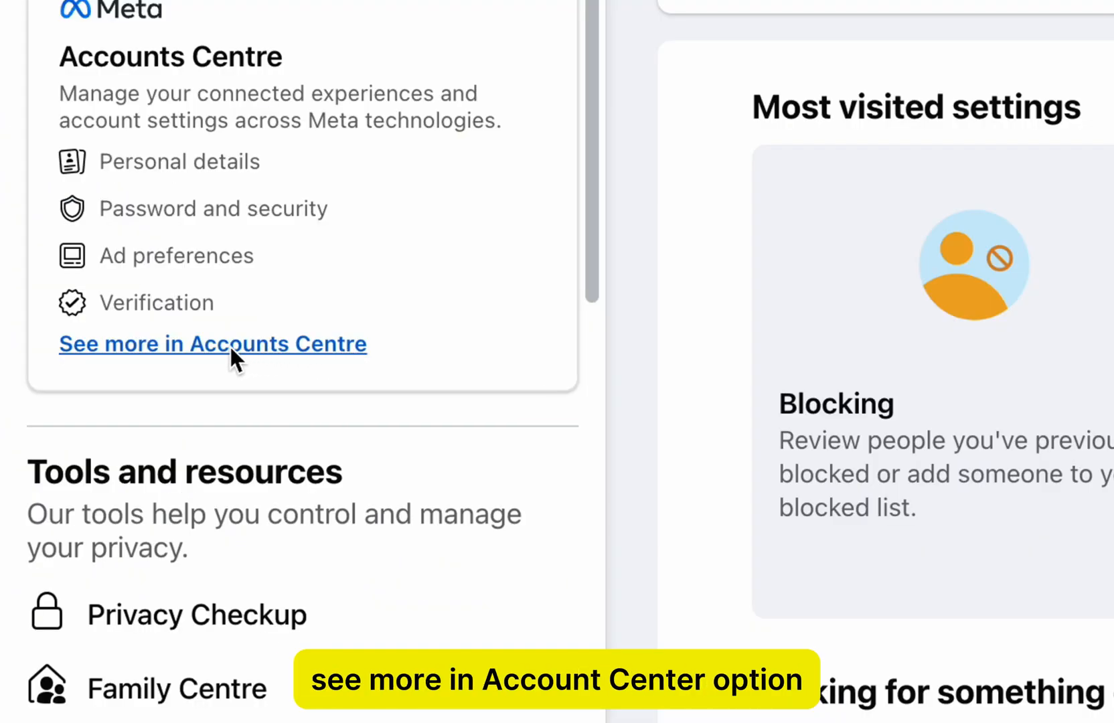
# - Open Accounts Centre and its Personal details to reach deactivation or deletion
pyautogui.click(213, 343)
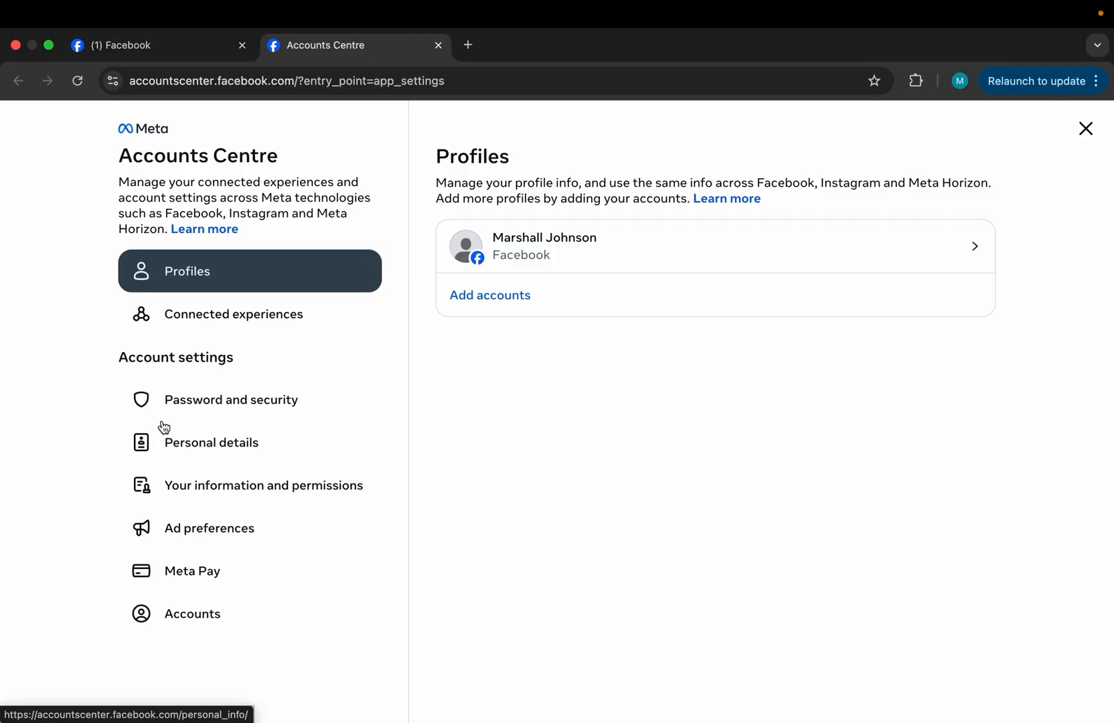
pyautogui.moveTo(400, 316)
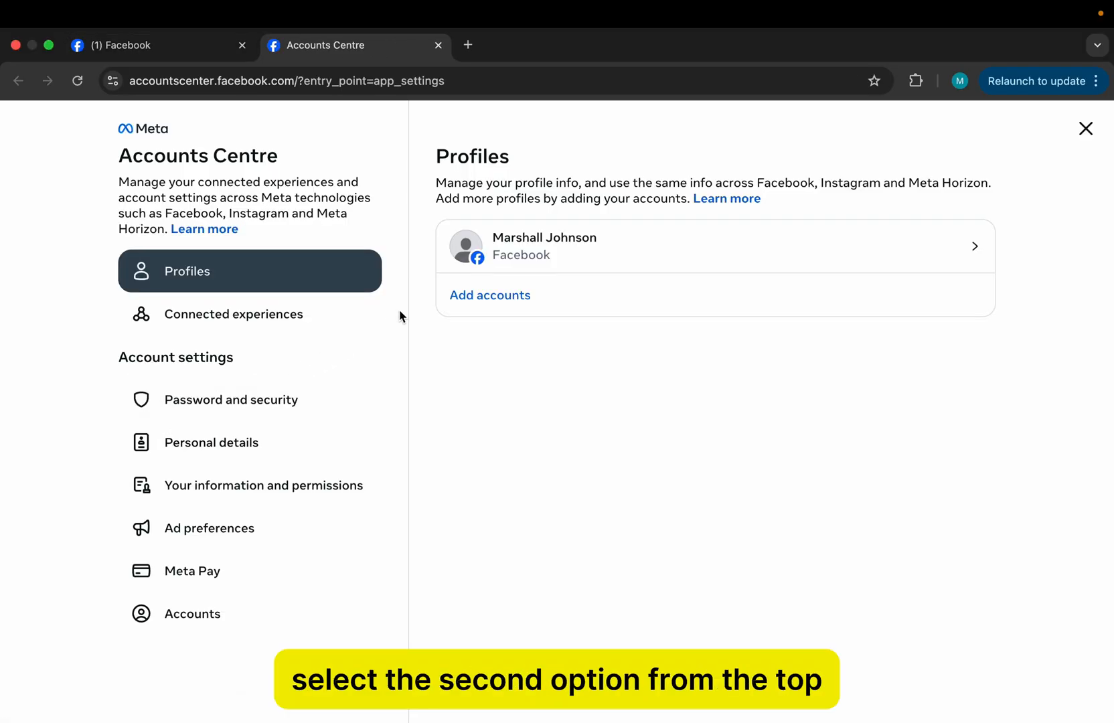
pyautogui.moveTo(368, 370)
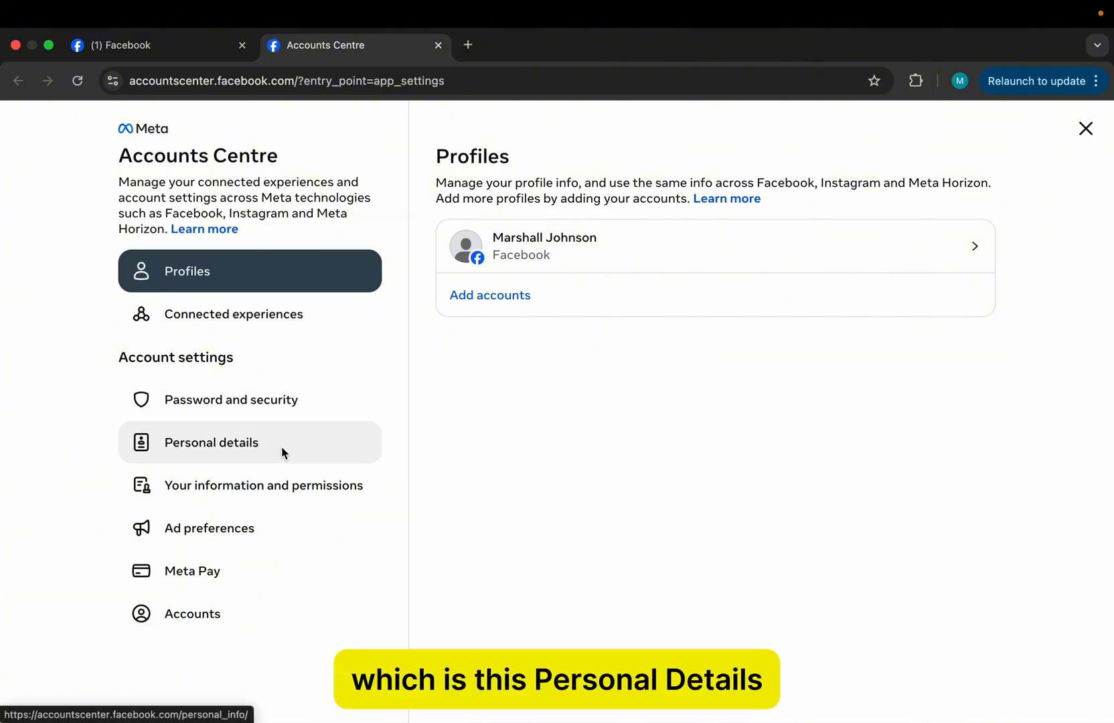
pyautogui.click(210, 442)
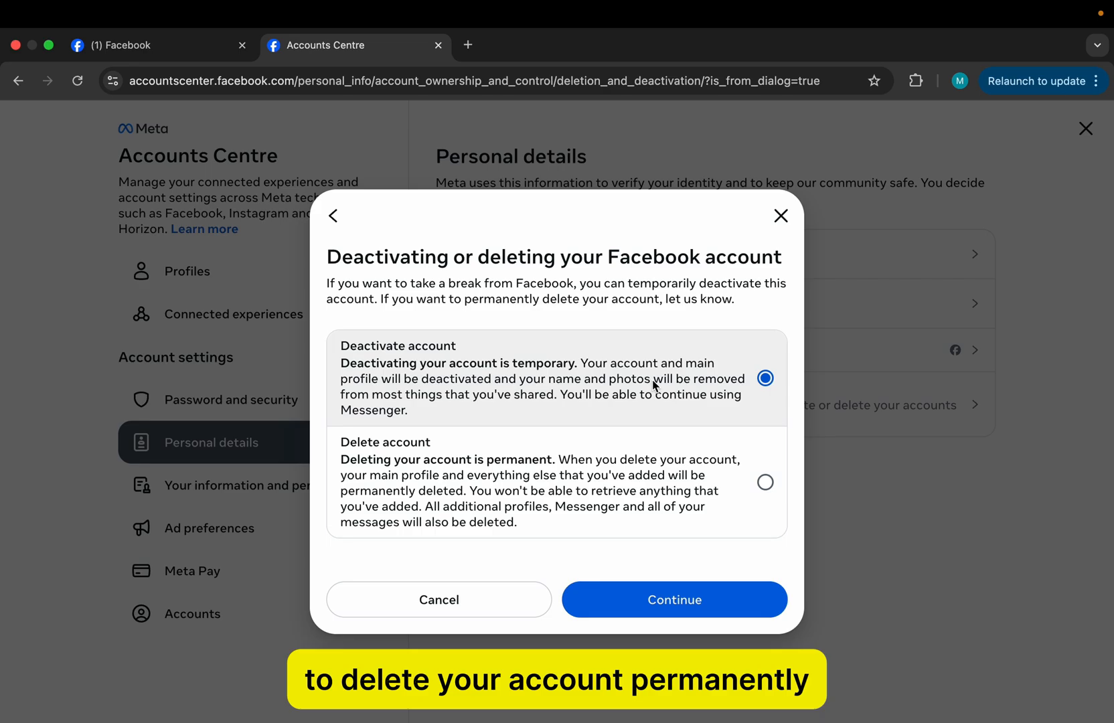
# - Choose temporary deactivation instead of deletion and continue
pyautogui.click(765, 482)
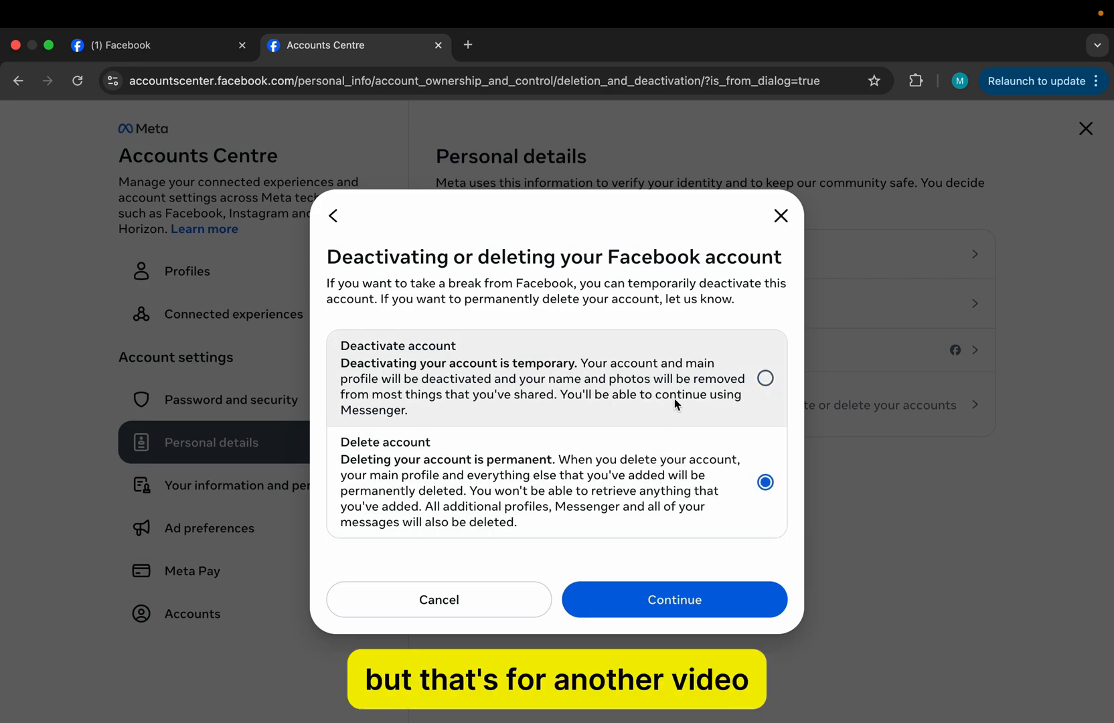
pyautogui.click(765, 377)
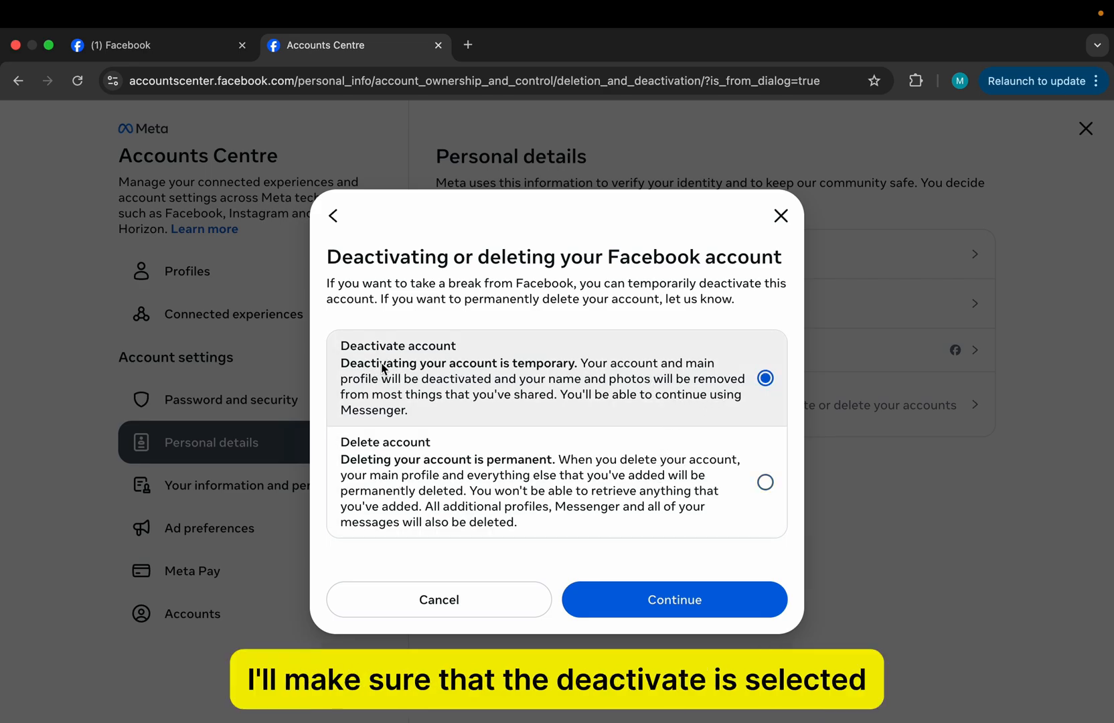
pyautogui.moveTo(723, 602)
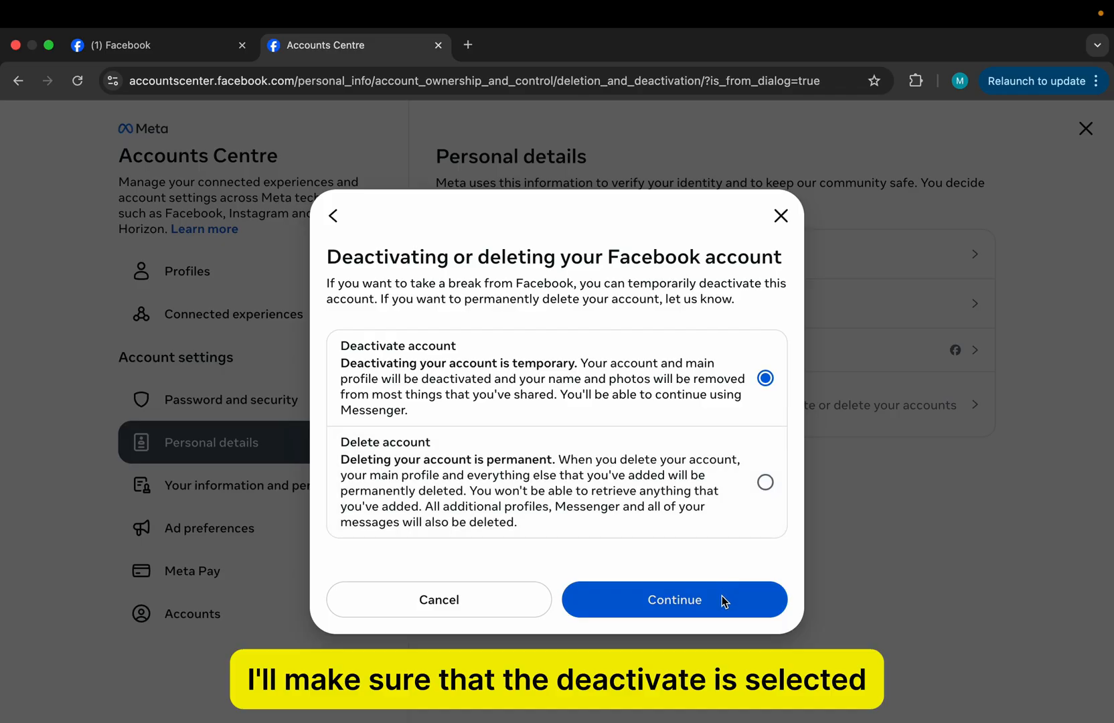
pyautogui.click(673, 599)
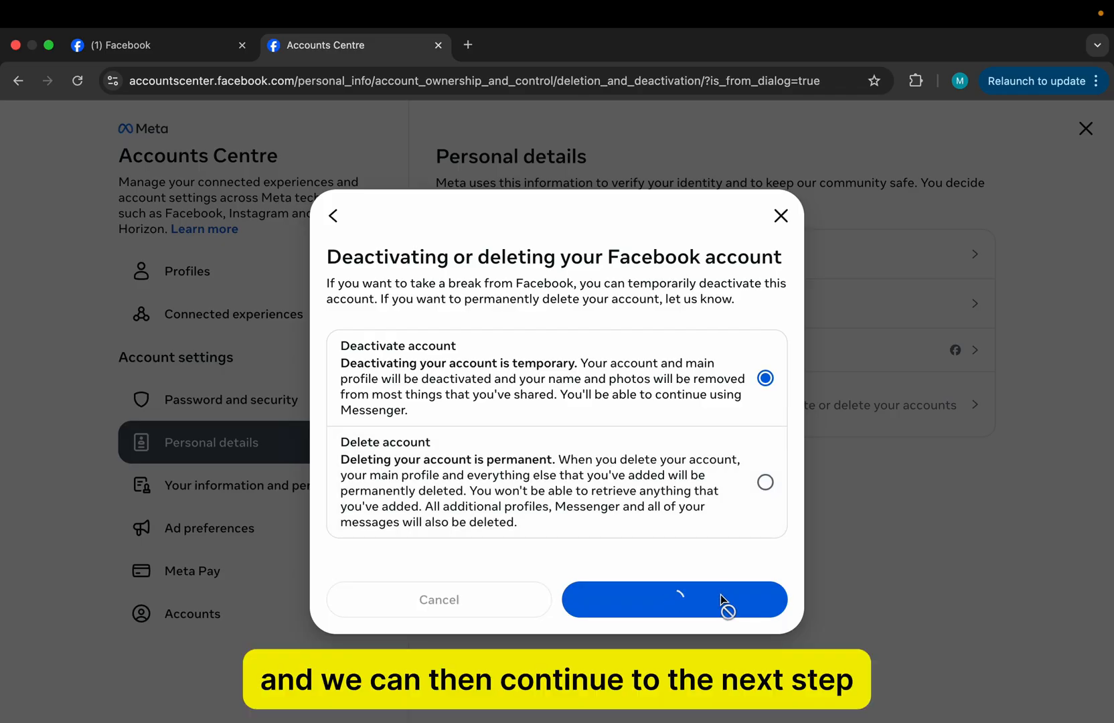
# - Re-enter the account password to confirm identity
pyautogui.click(673, 598)
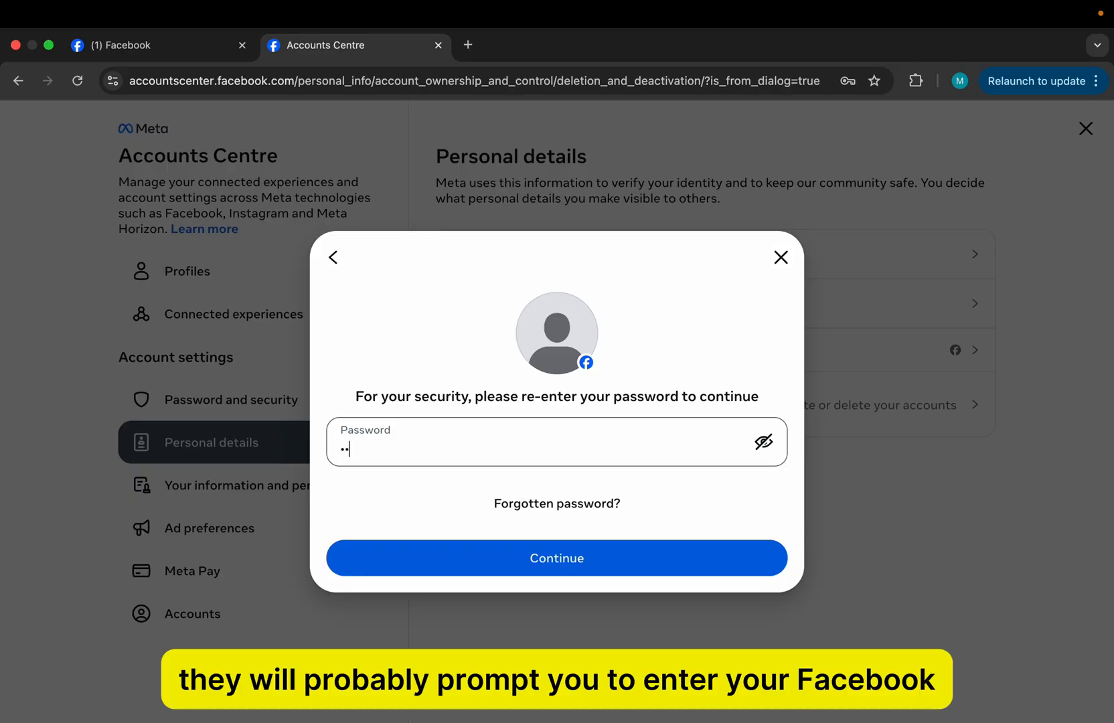
pyautogui.write('password')
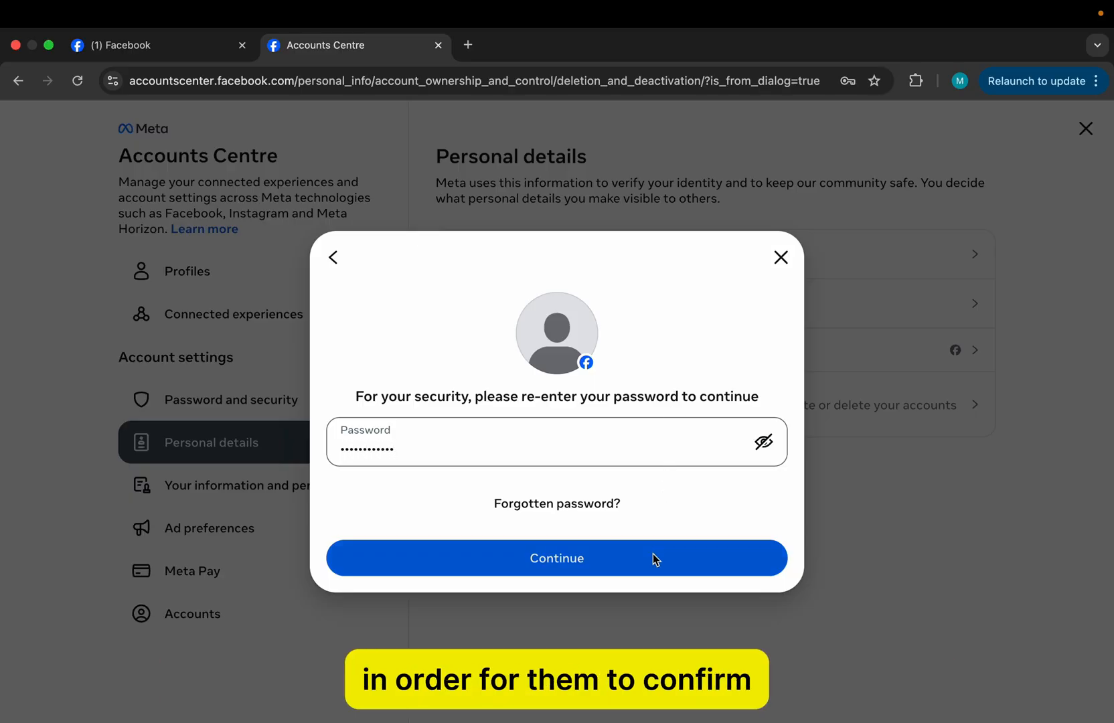
pyautogui.click(556, 558)
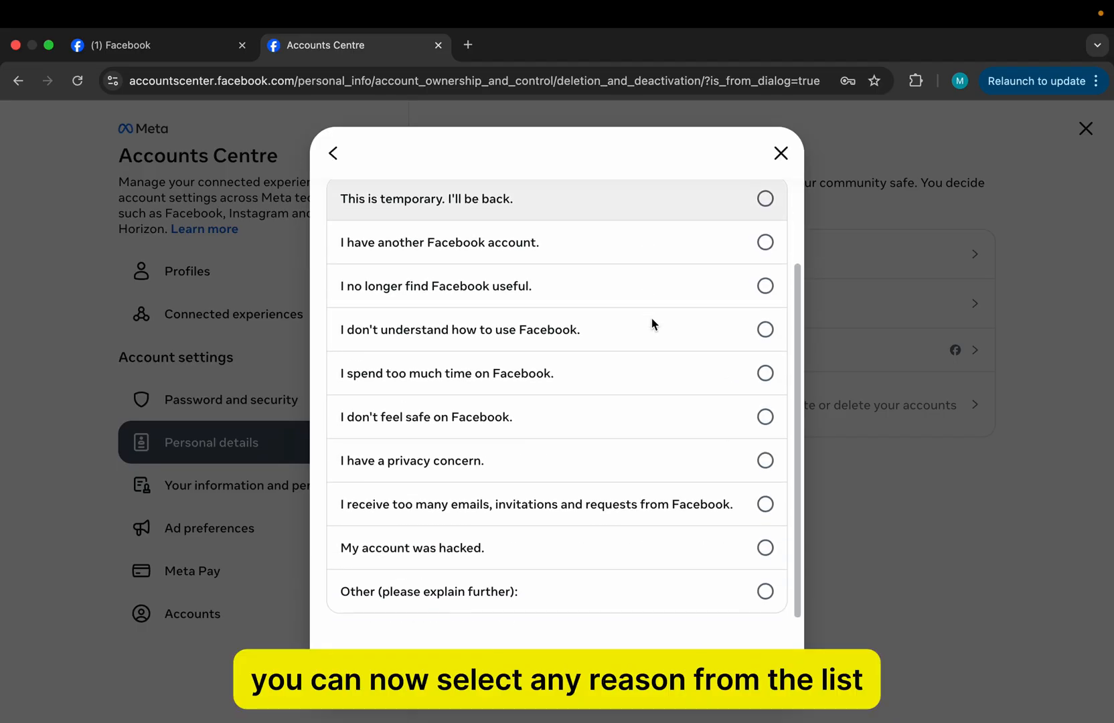
# - Pick 'I have a privacy concern.' as the reason and continue past privacy suggestions
pyautogui.scroll(-3)
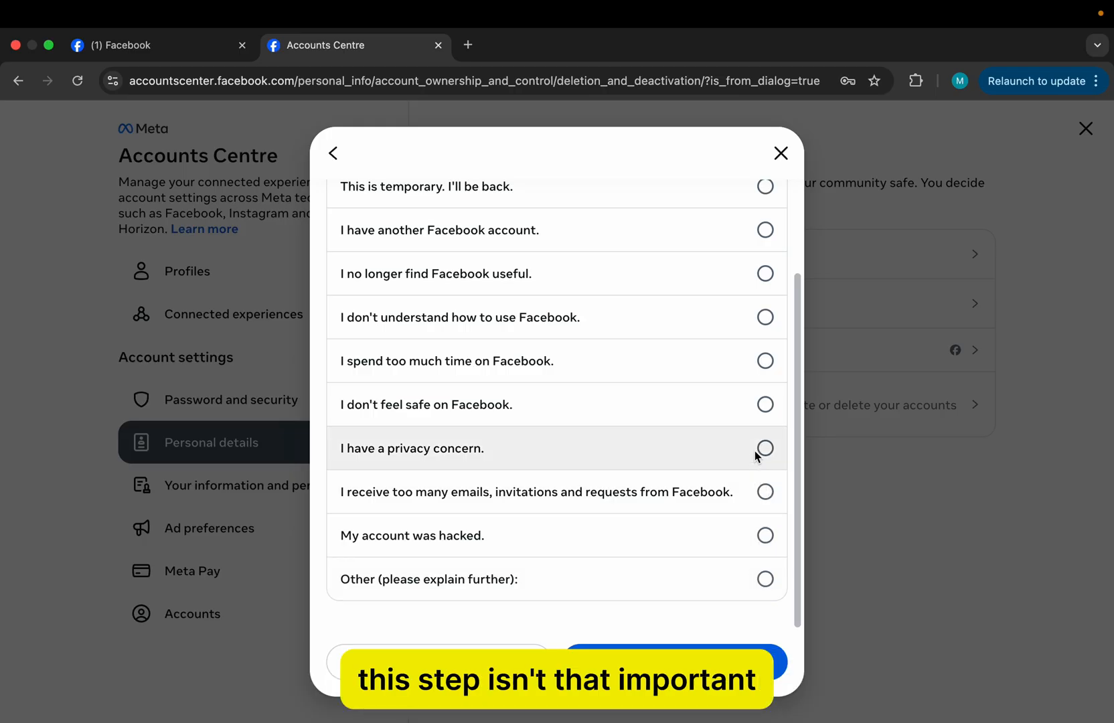
pyautogui.click(765, 447)
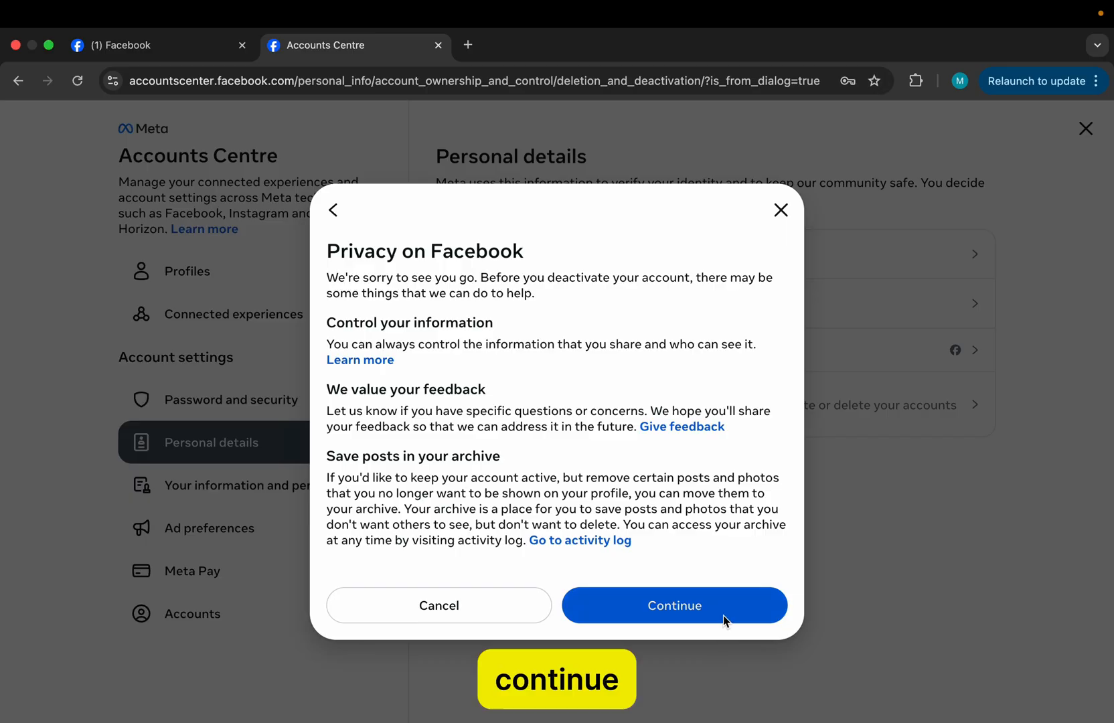
pyautogui.click(673, 605)
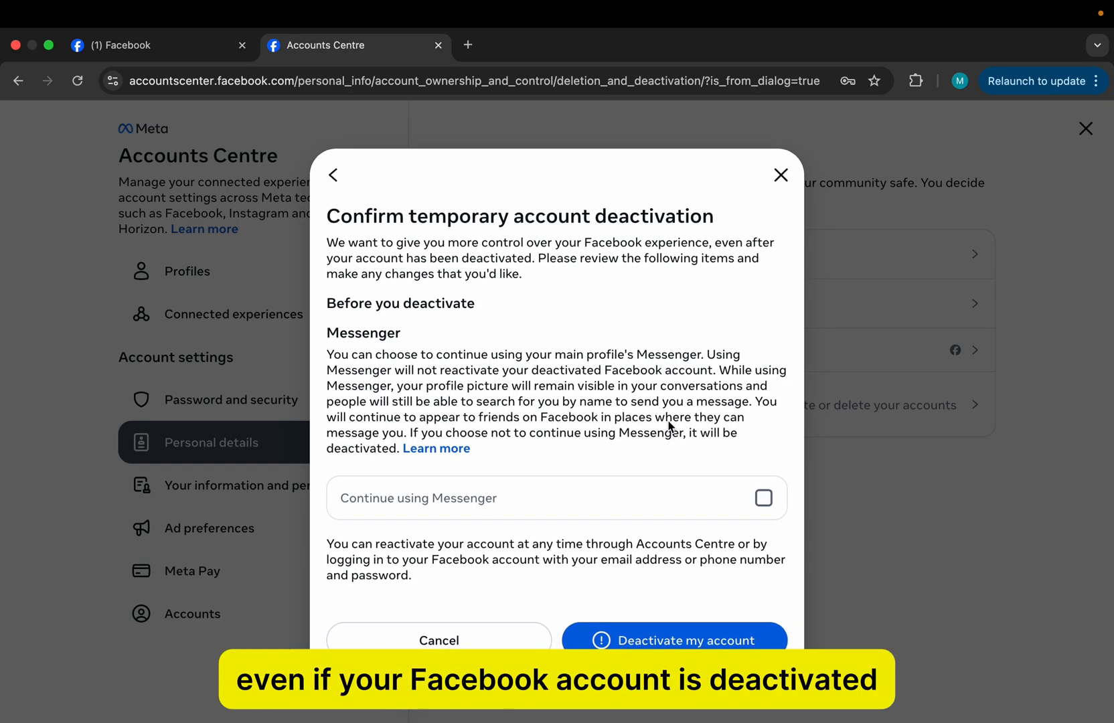
pyautogui.moveTo(753, 607)
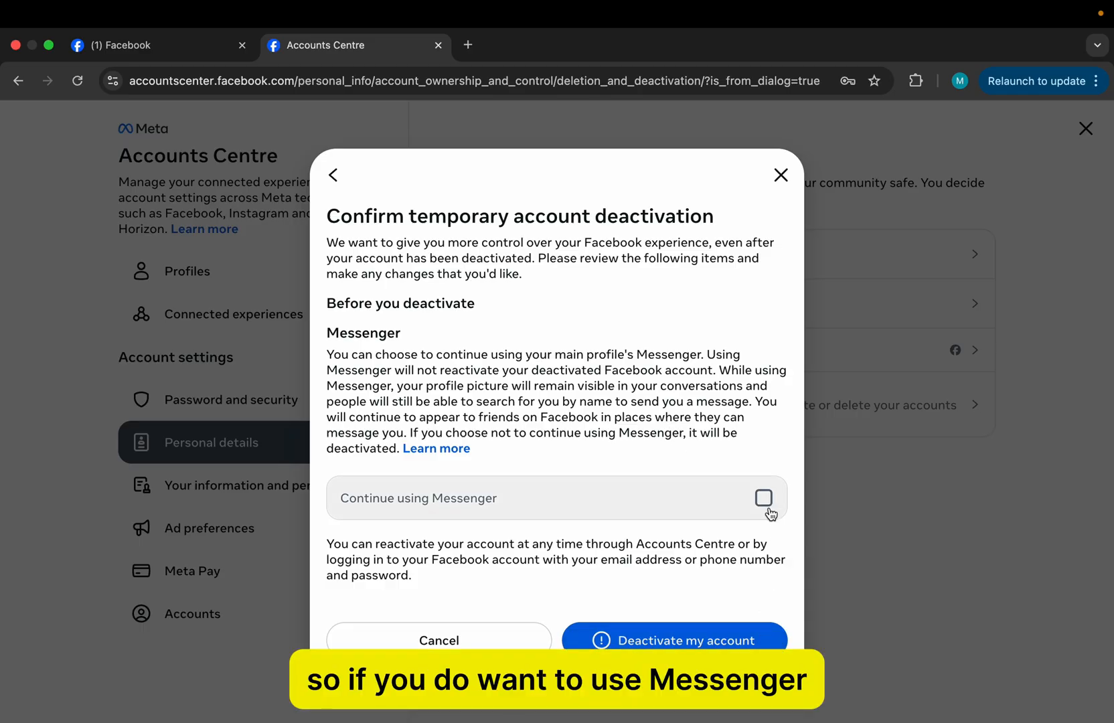
# - Tick then untick 'Continue using Messenger' on the deactivation confirmation
pyautogui.click(763, 498)
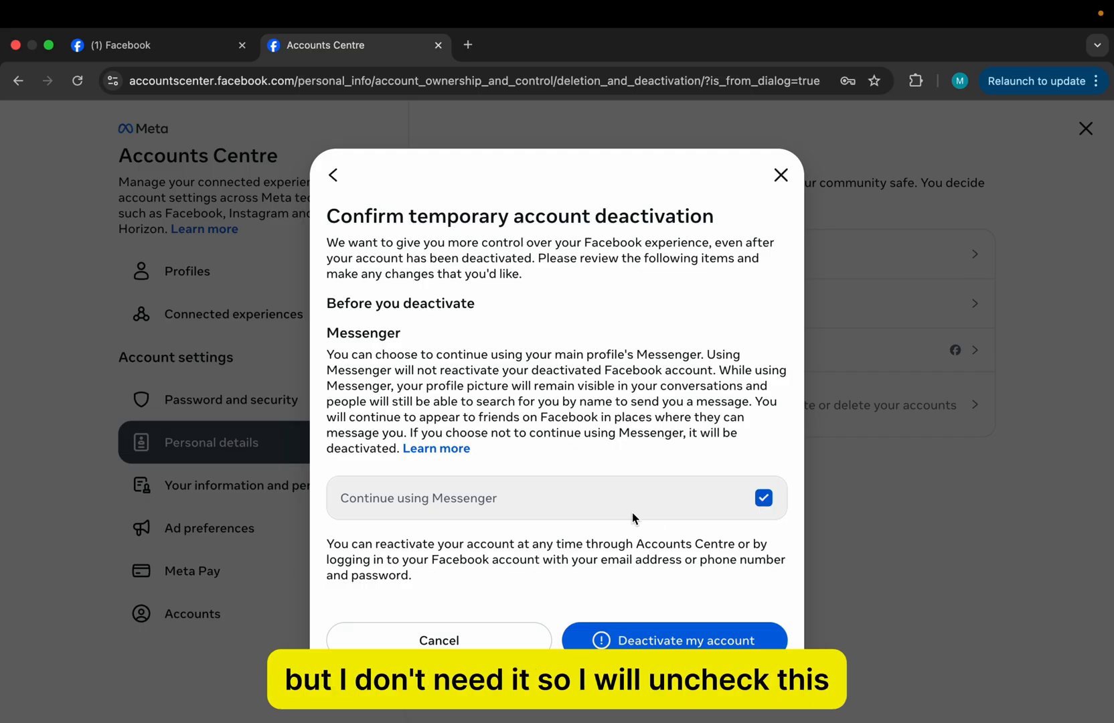
pyautogui.moveTo(526, 517)
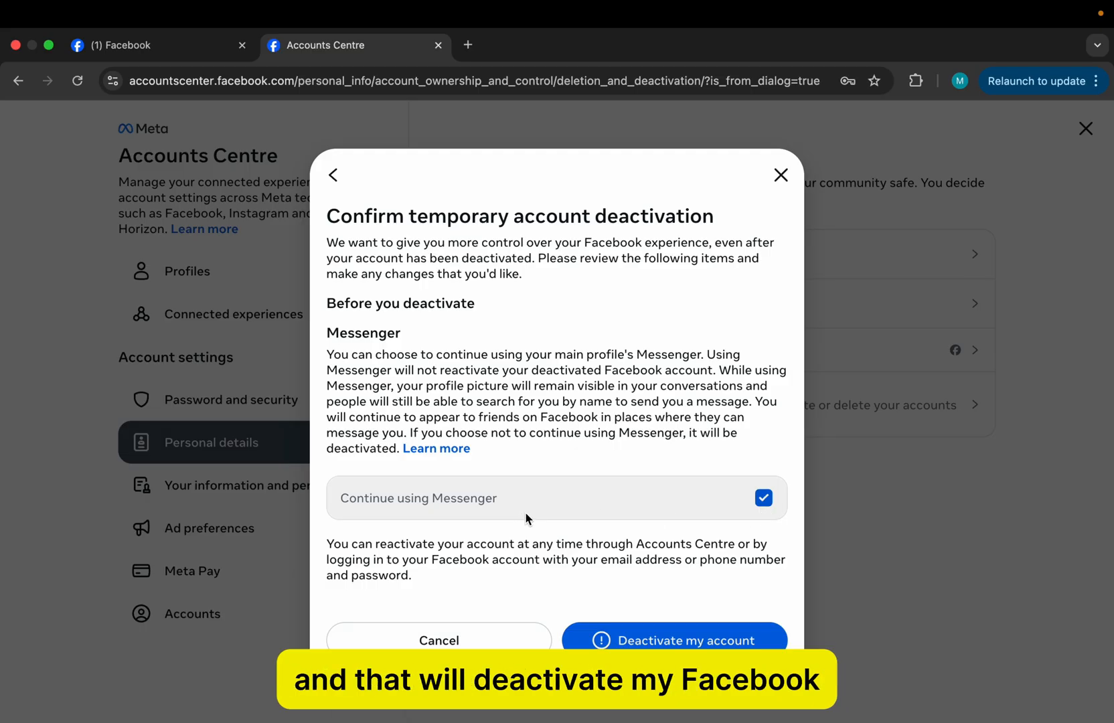
pyautogui.click(762, 498)
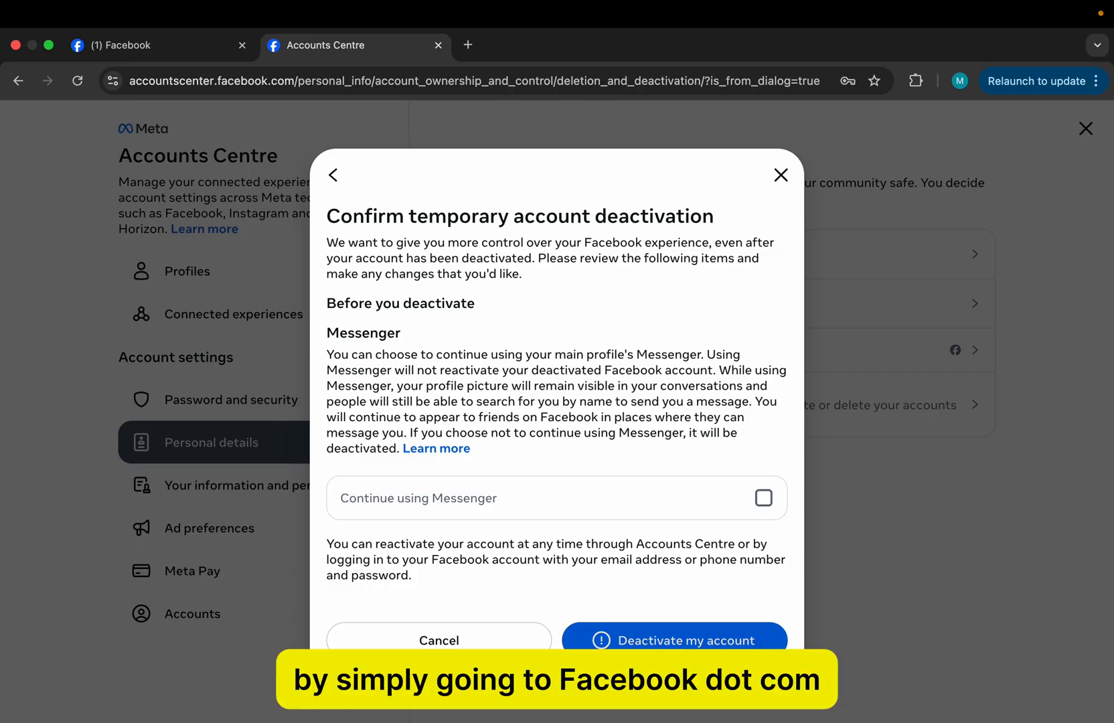
pyautogui.moveTo(766, 644)
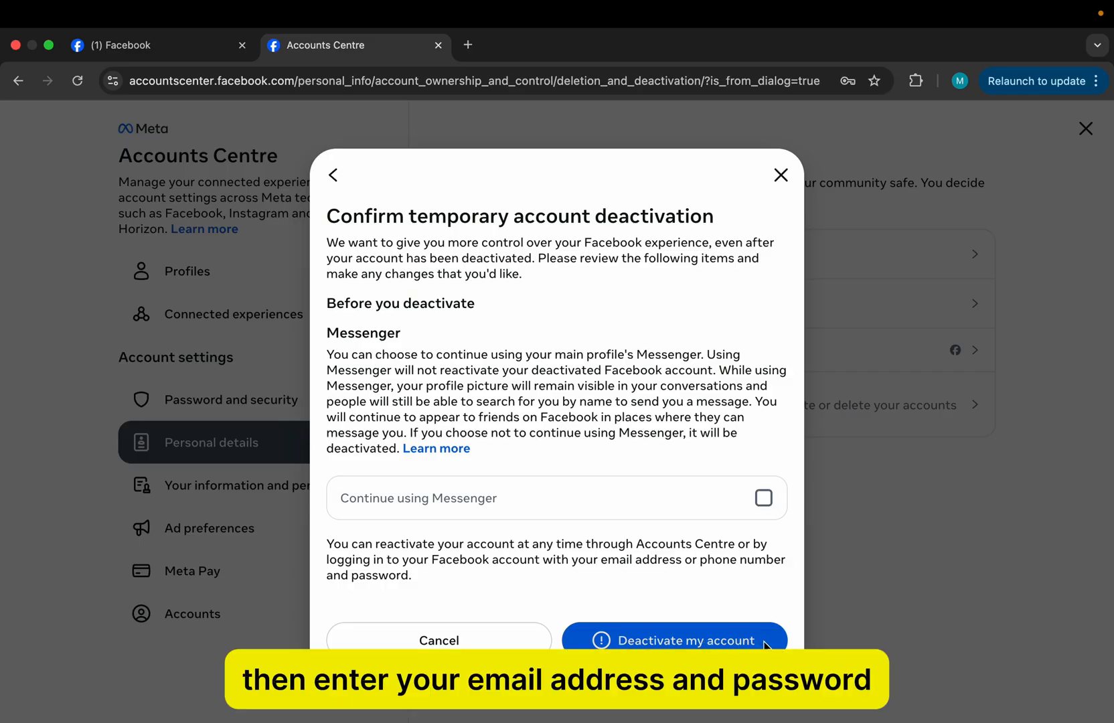